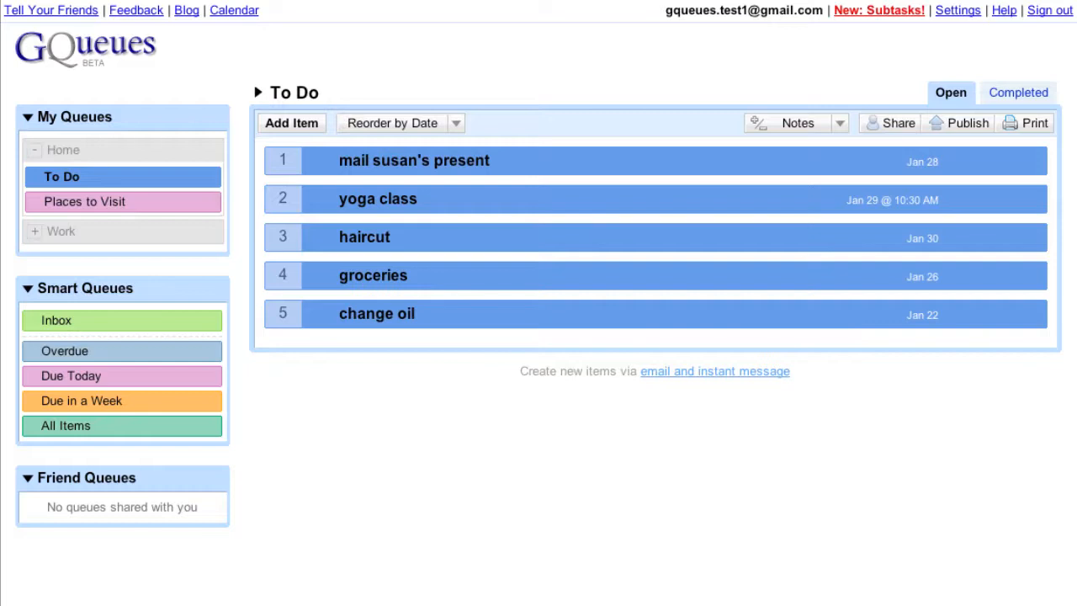
pyautogui.moveTo(959, 13)
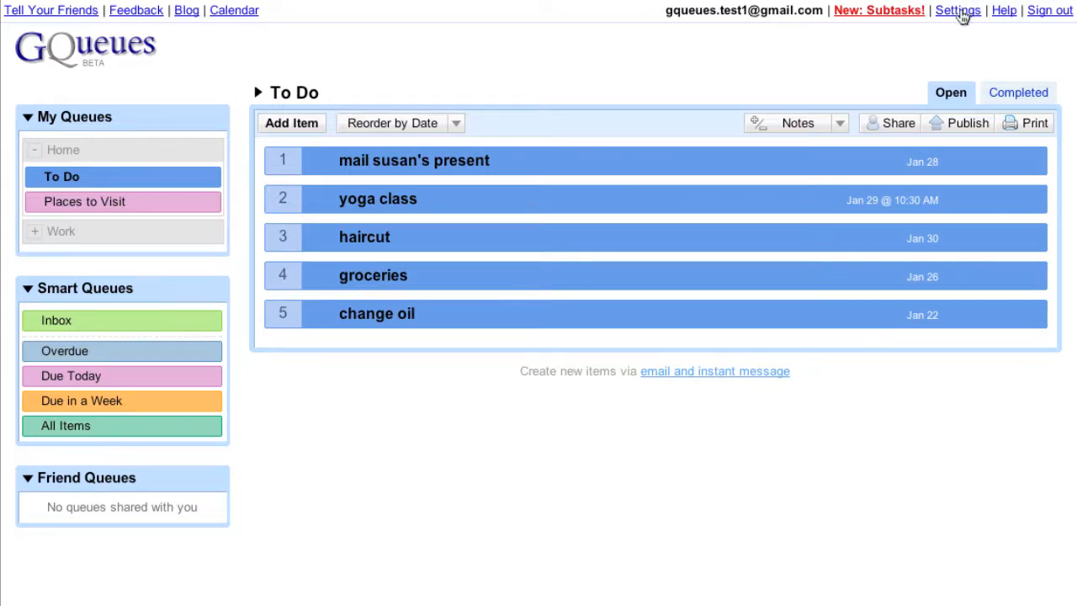
# Step: Go to the GQueues Settings page listing time zone, date format and Calendar integration
pyautogui.click(962, 12)
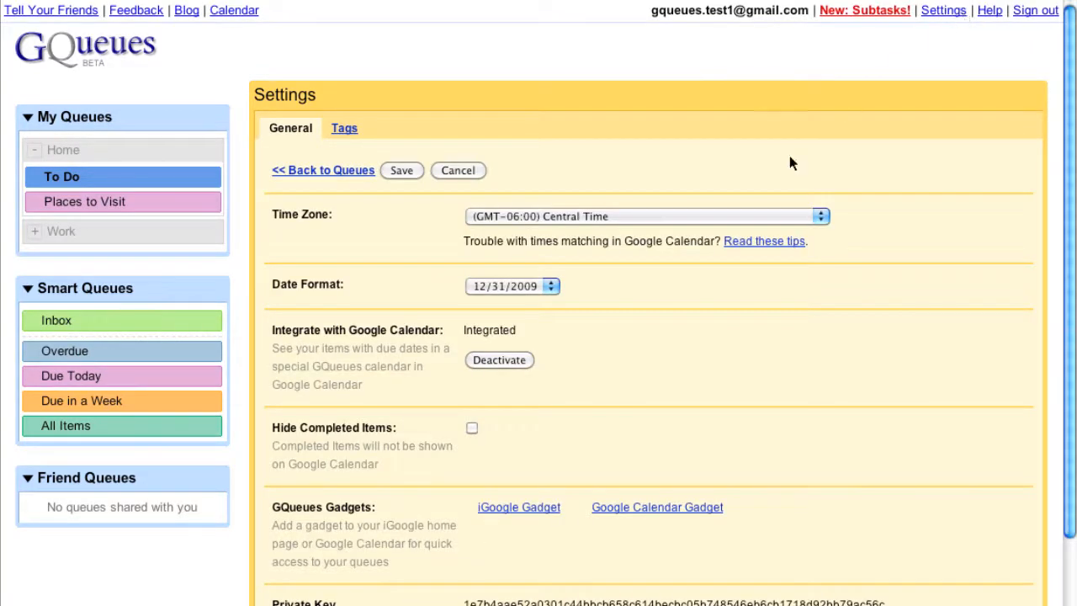
pyautogui.moveTo(519, 513)
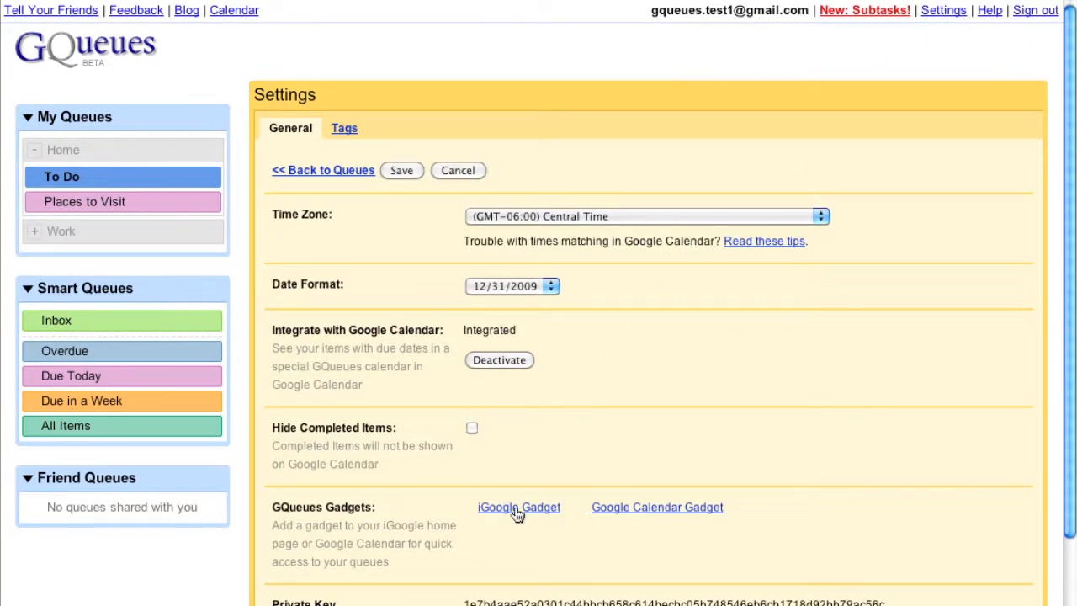
# Step: Add the GQueues gadget to the iGoogle home page, reaching its Private Key prompt
pyautogui.click(518, 508)
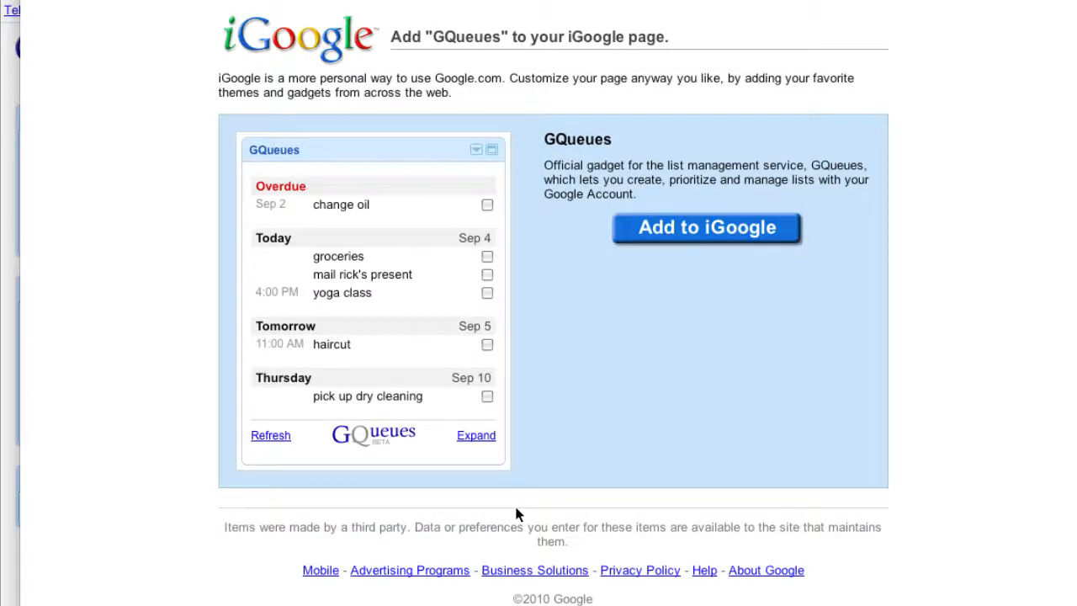
pyautogui.moveTo(699, 232)
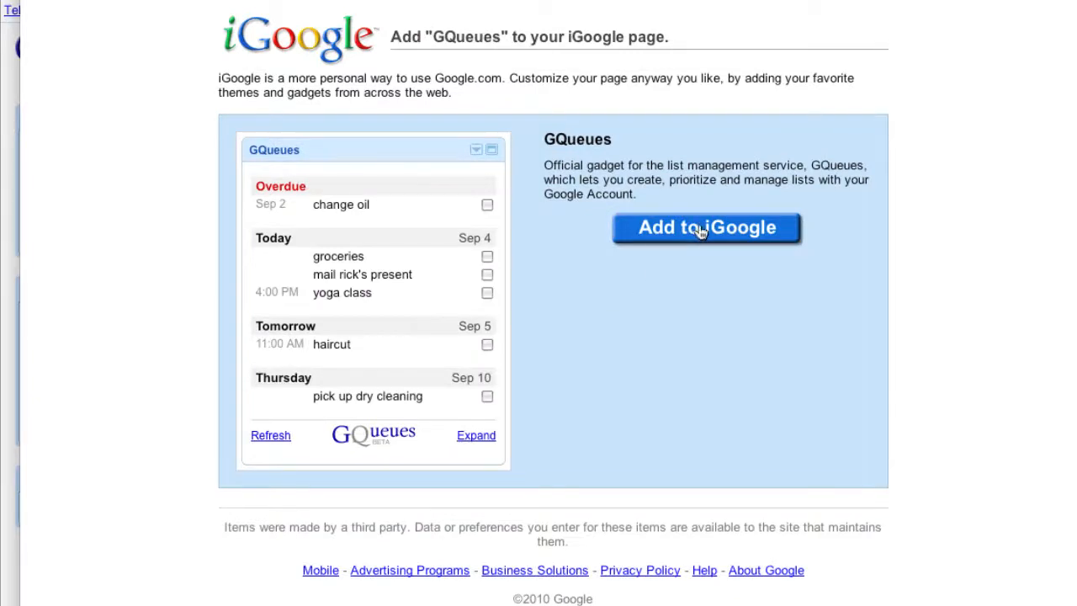
pyautogui.click(707, 227)
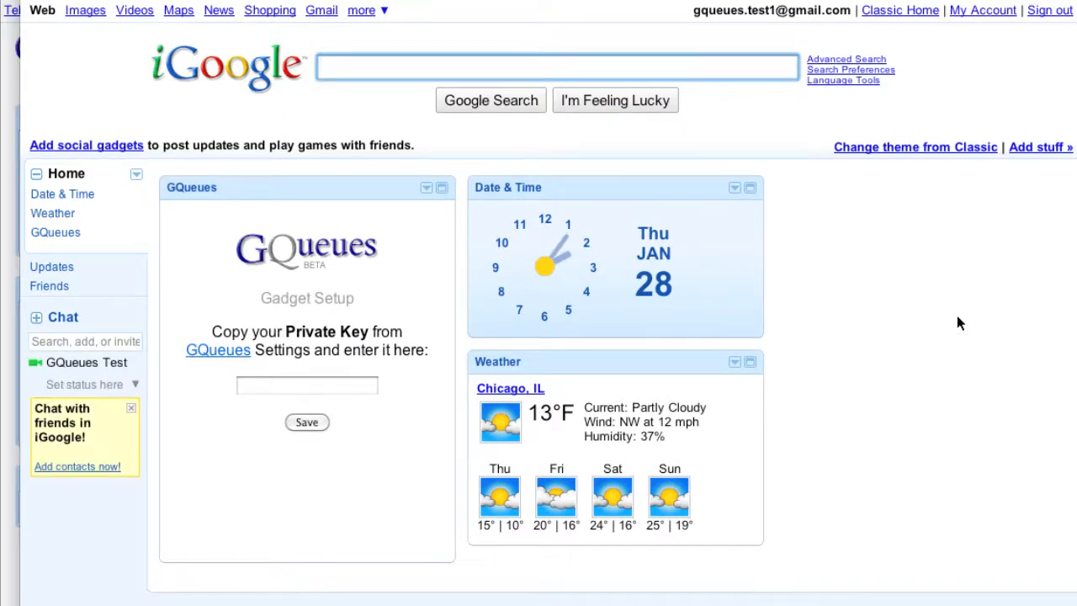
pyautogui.moveTo(478, 27)
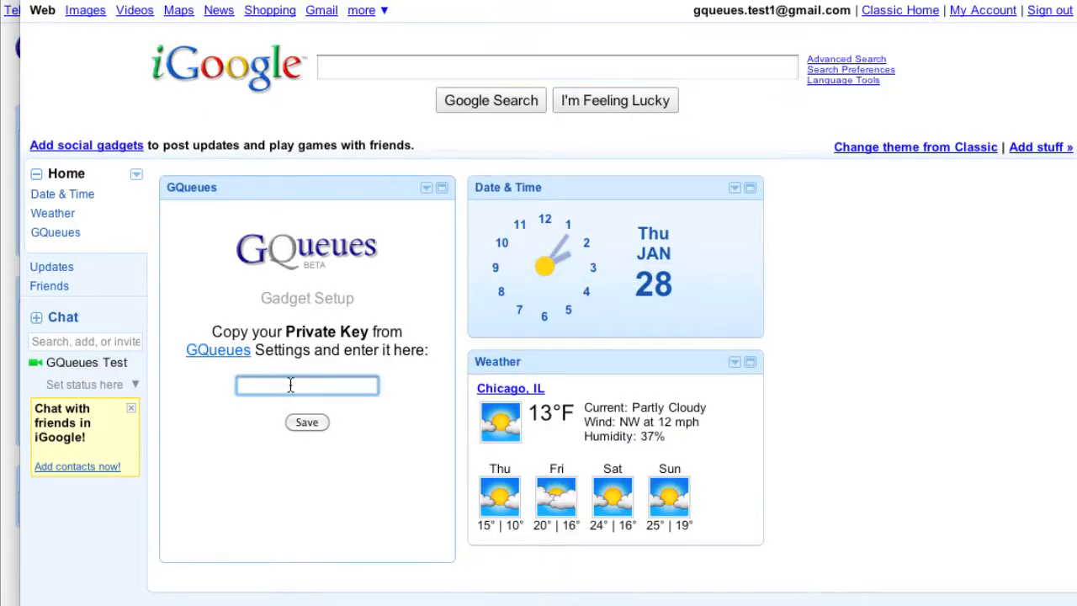
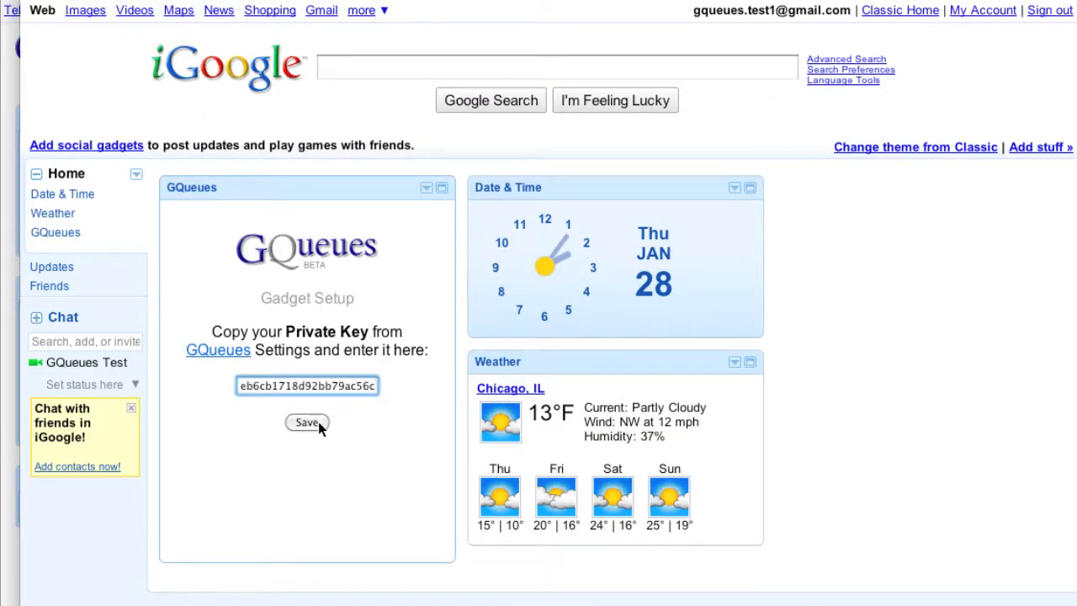
pyautogui.click(306, 422)
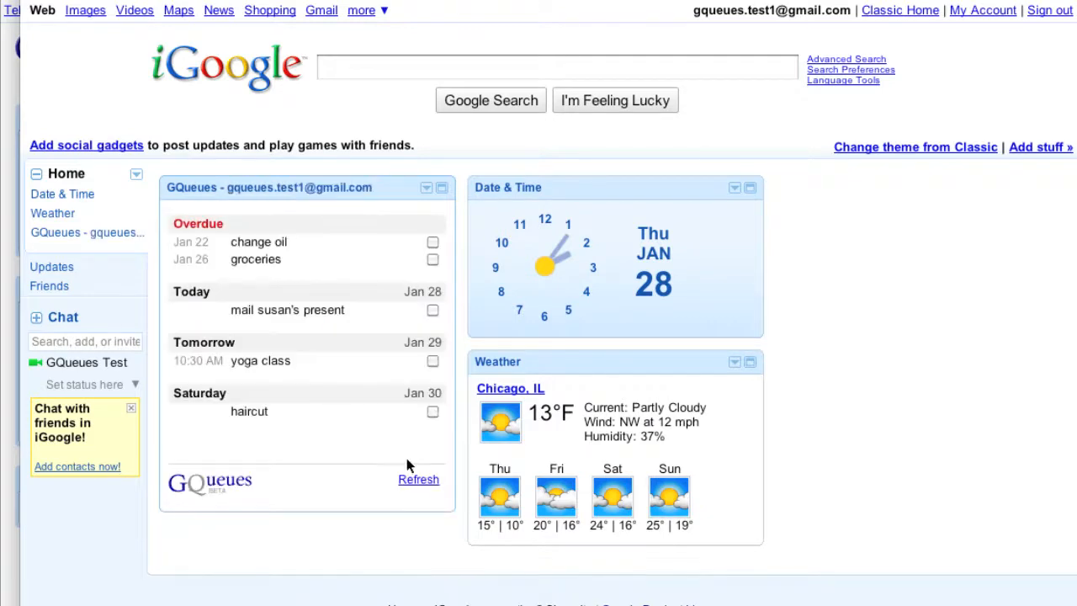
pyautogui.moveTo(962, 535)
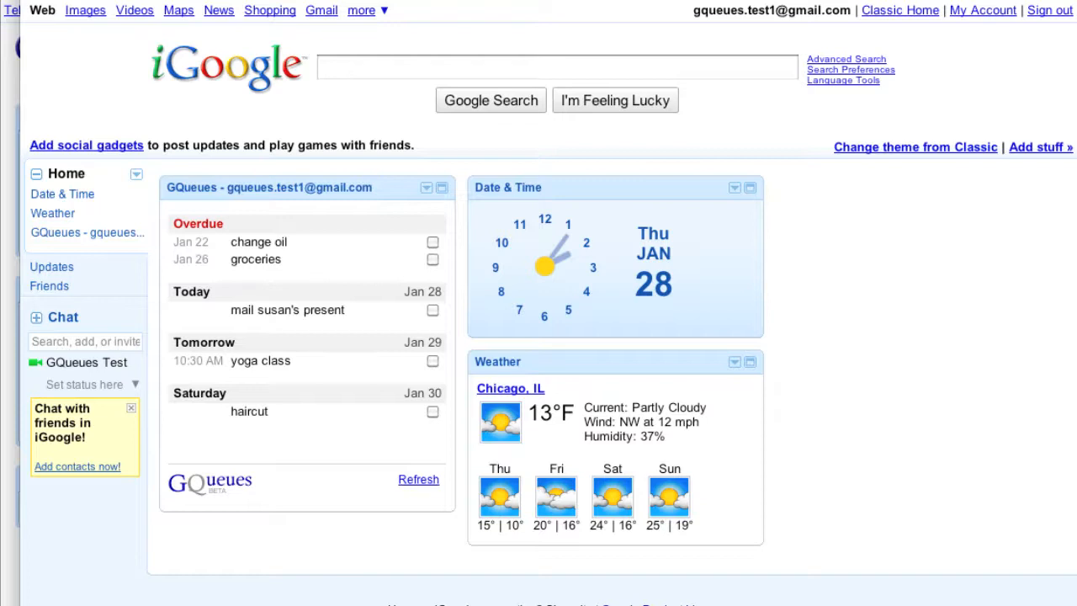
pyautogui.moveTo(648, 227)
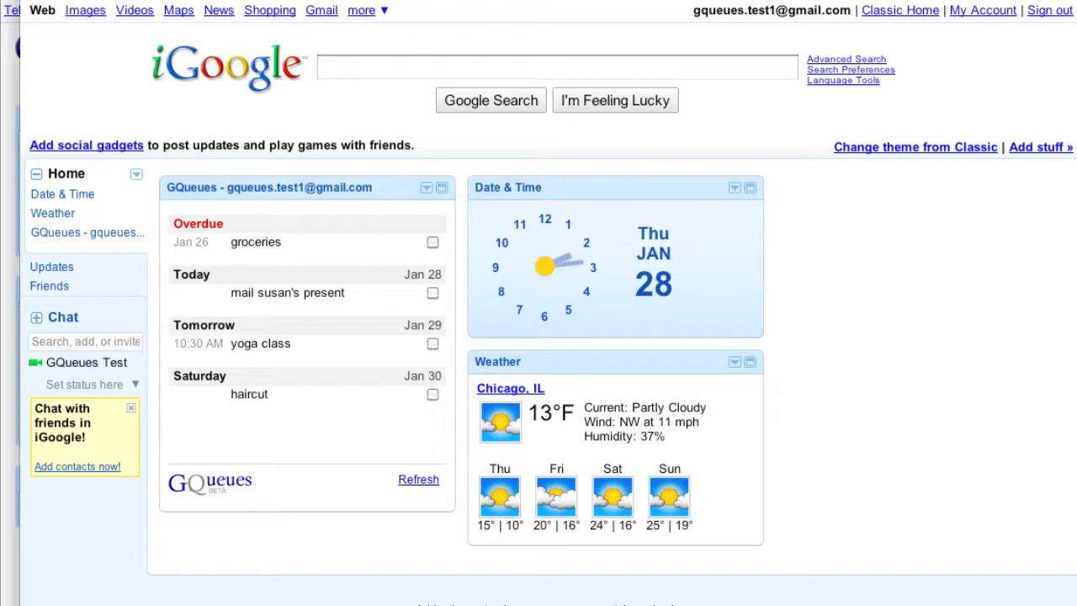
pyautogui.moveTo(421, 27)
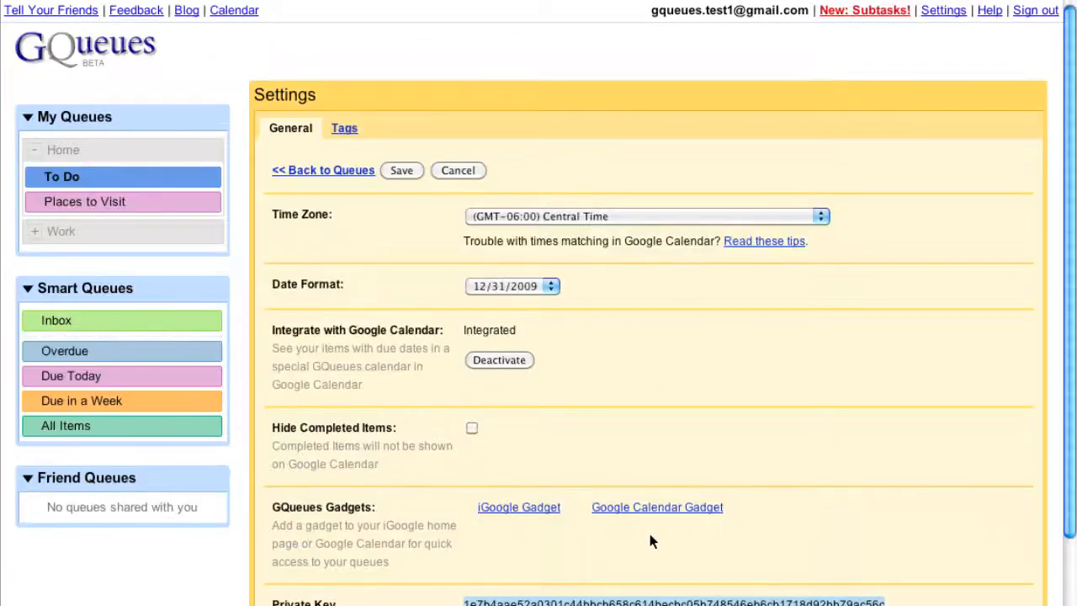
# Step: Add the GQueues gadget to Google Calendar's sidebar beside the week view
pyautogui.click(656, 508)
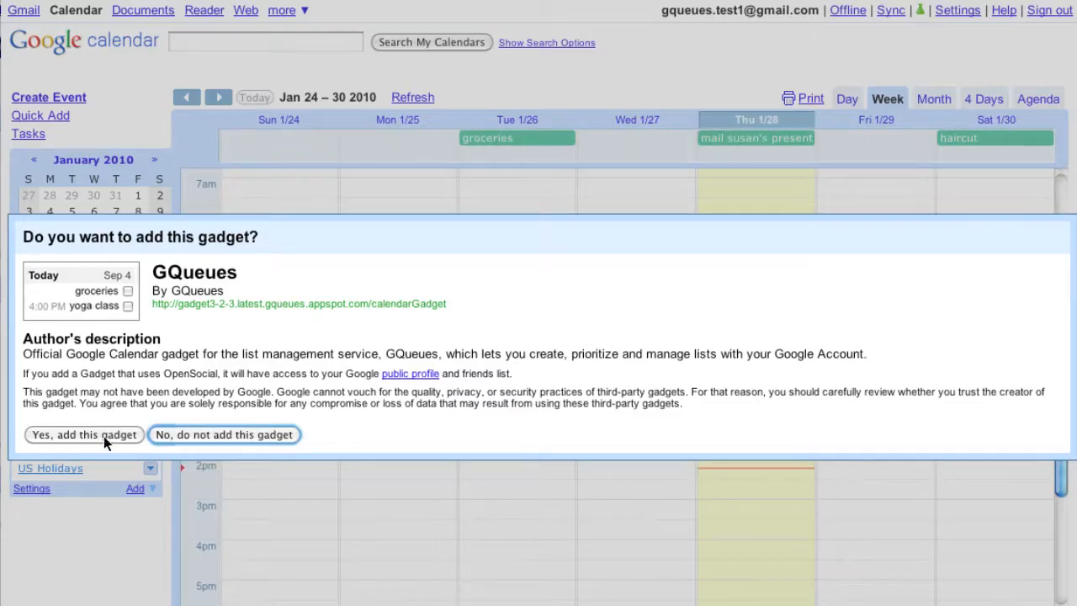
pyautogui.click(84, 434)
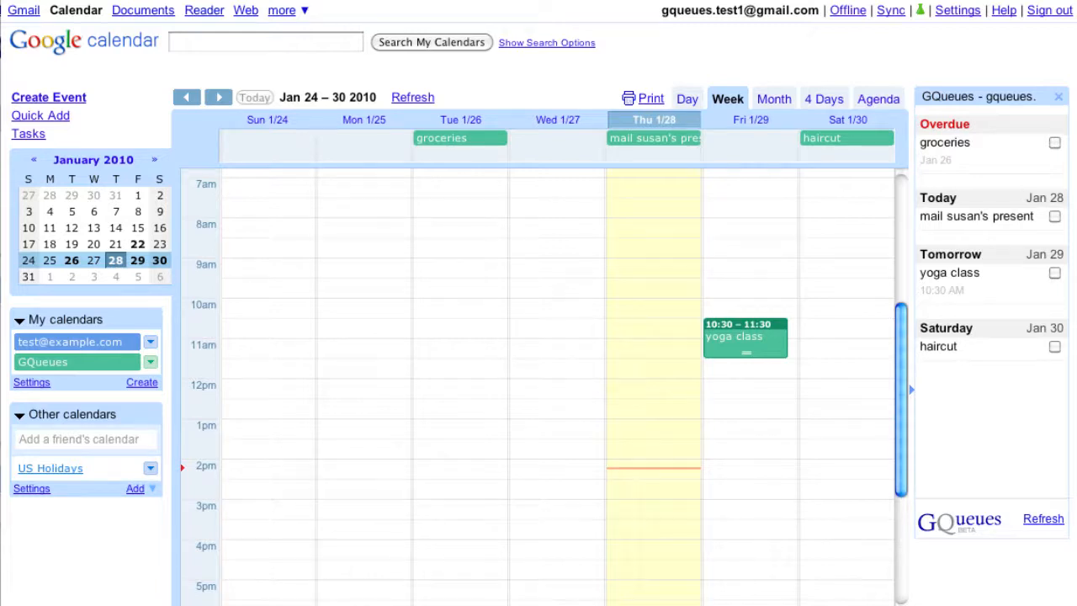
# Step: In Month view, drag groceries from January 26 to January 29 so it shows under Tomorrow
pyautogui.click(772, 97)
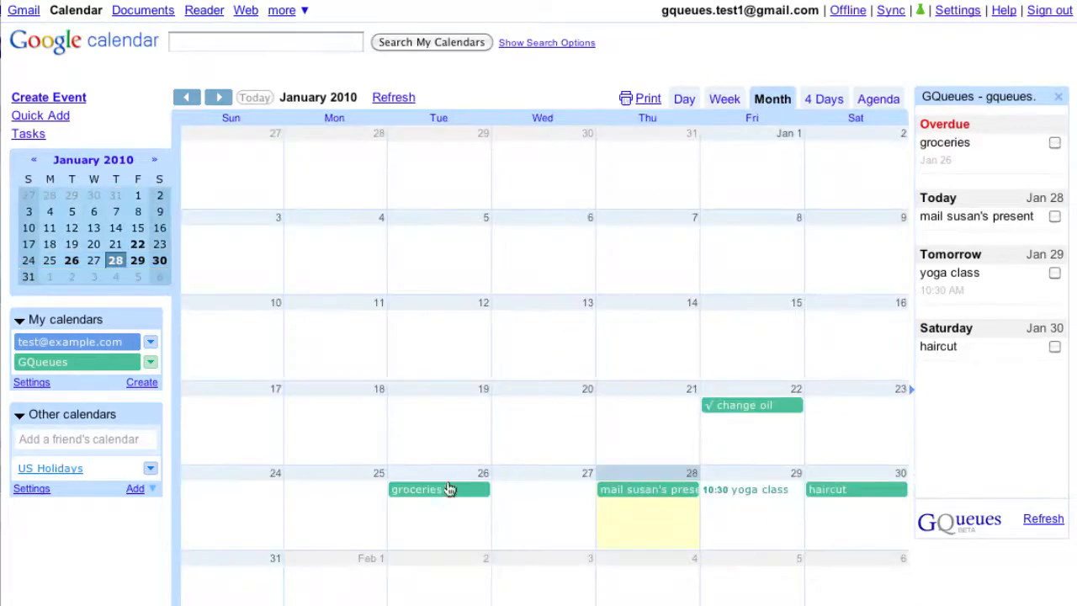
pyautogui.moveTo(438, 488); pyautogui.dragTo(749, 506)
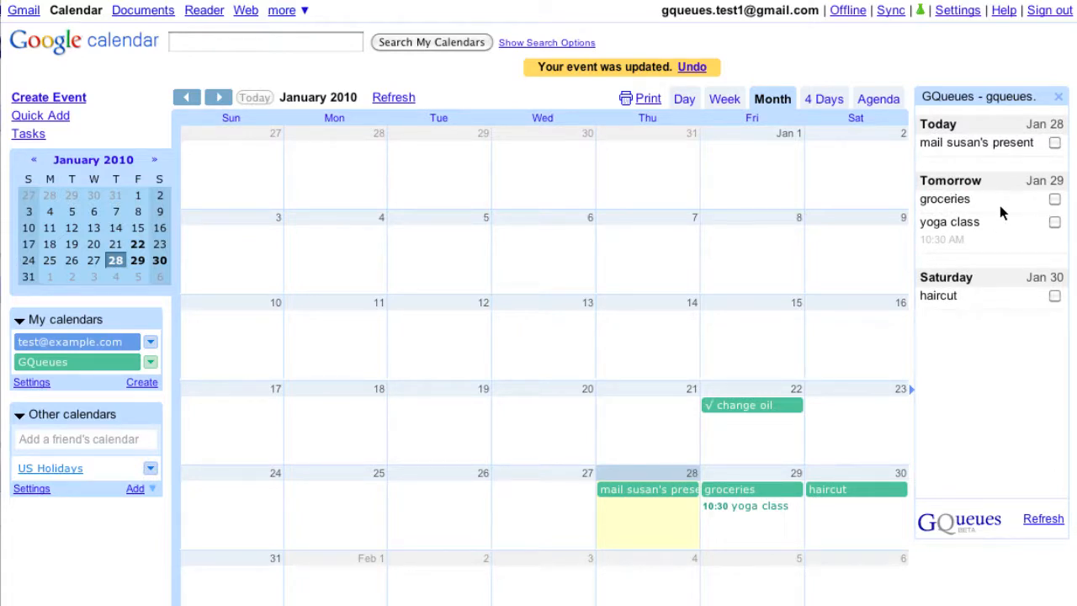
pyautogui.moveTo(1001, 212)
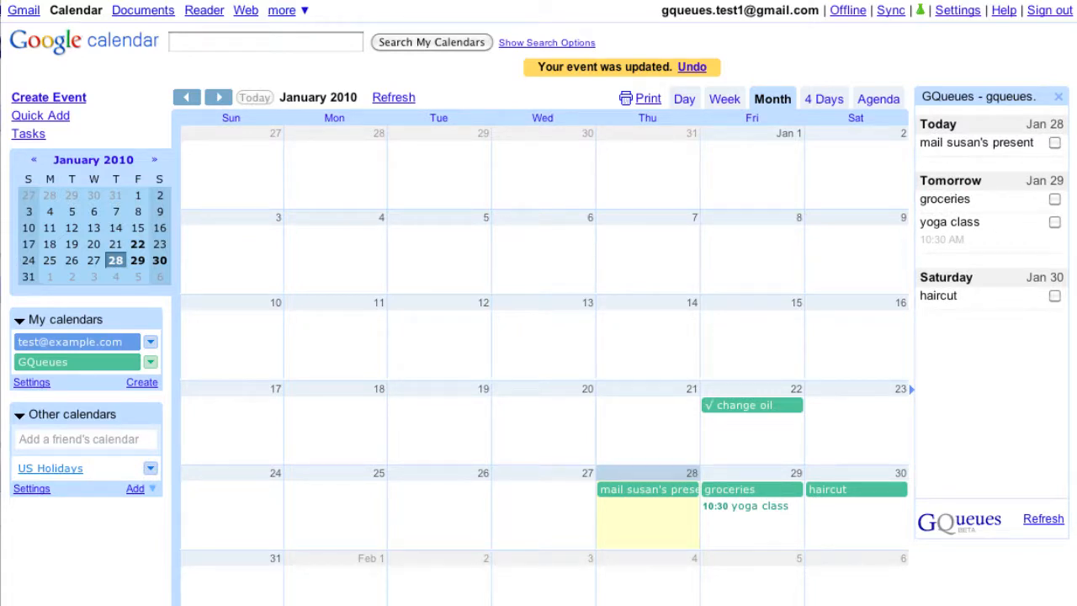